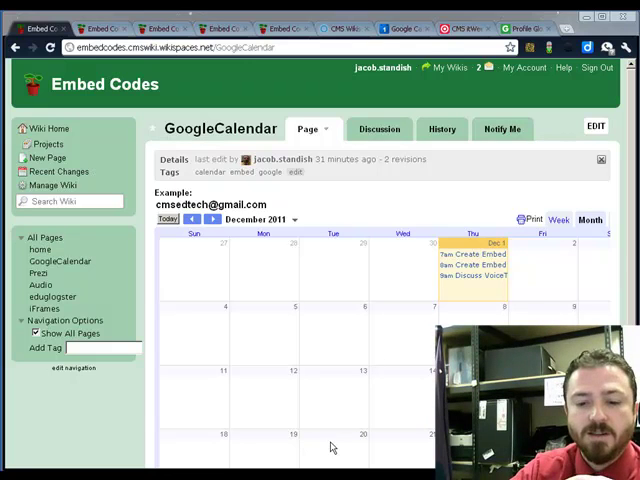
mouse_move(565, 320)
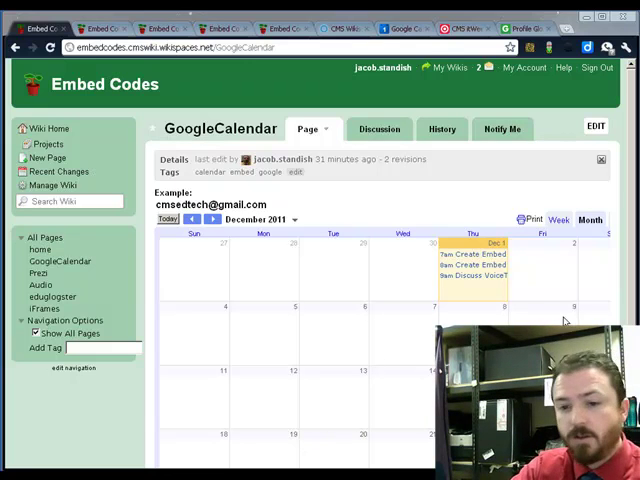
View the Prezi page, then the eduglogster page's embedded Glog, ending on the iFrames page.
left_click(95, 28)
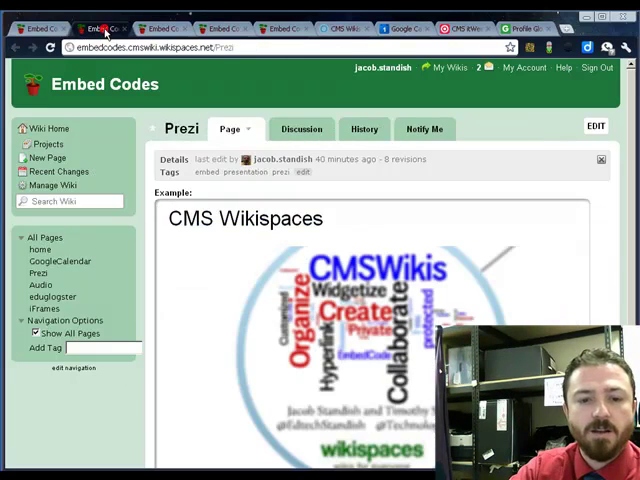
scroll("down", 3)
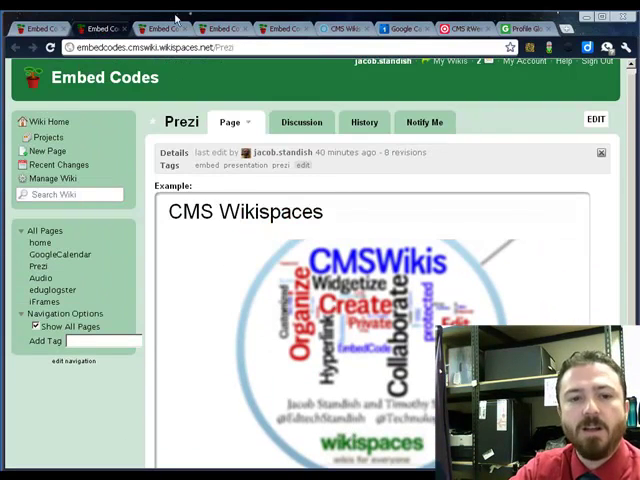
left_click(40, 284)
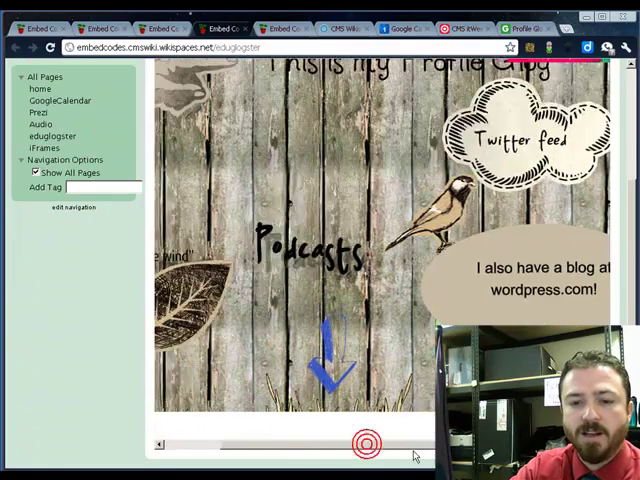
left_click(280, 28)
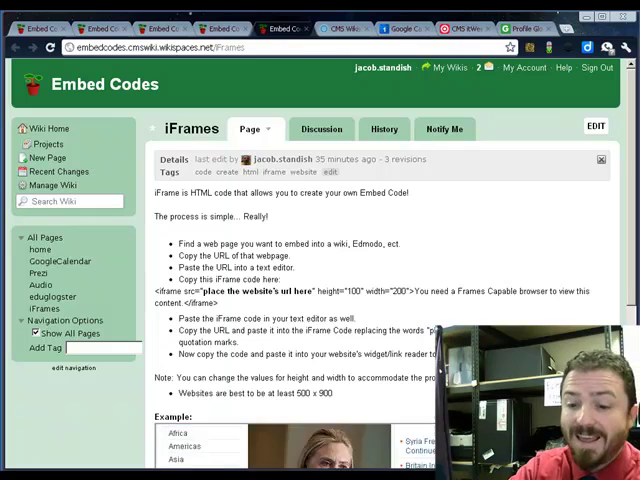
scroll("down", 3)
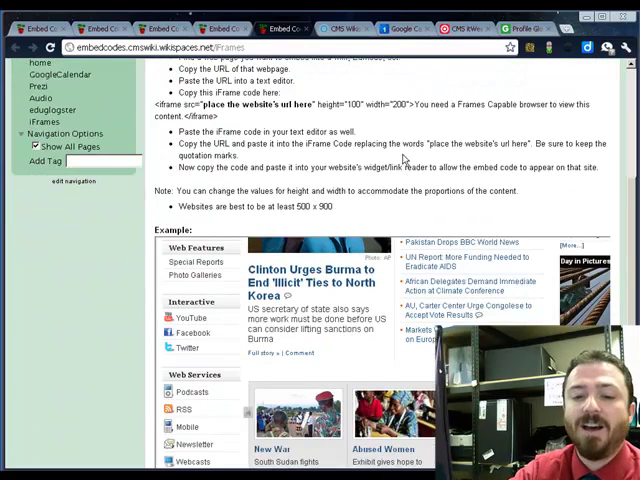
scroll("down", 3)
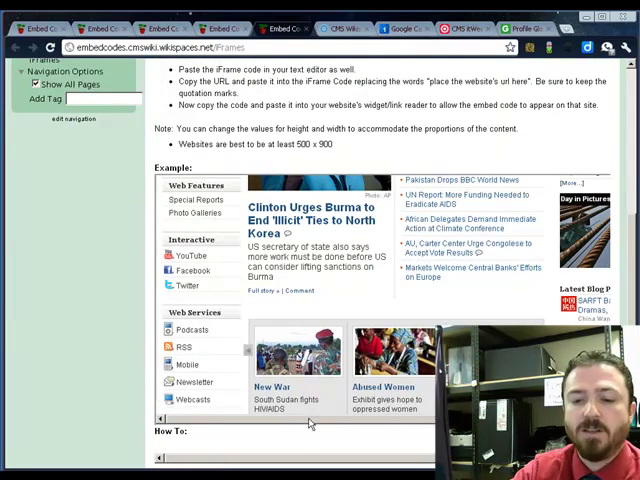
scroll("up", 3)
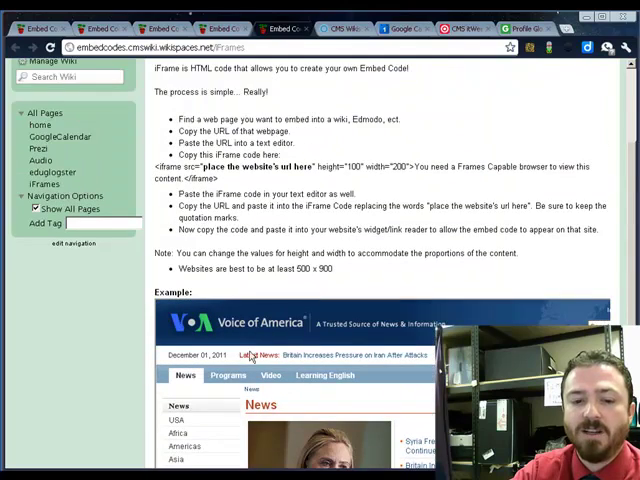
scroll("down", 3)
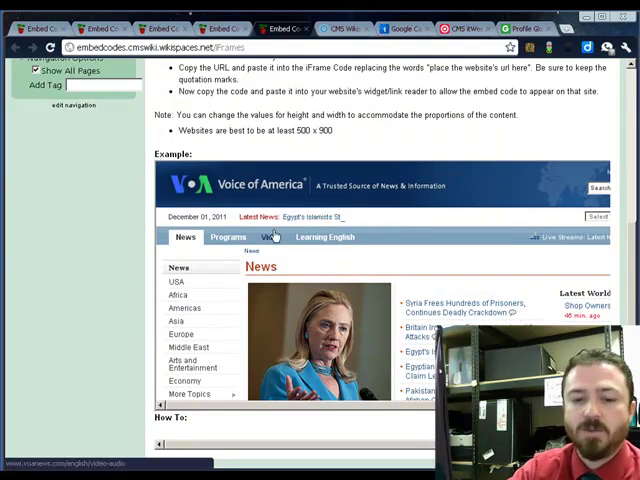